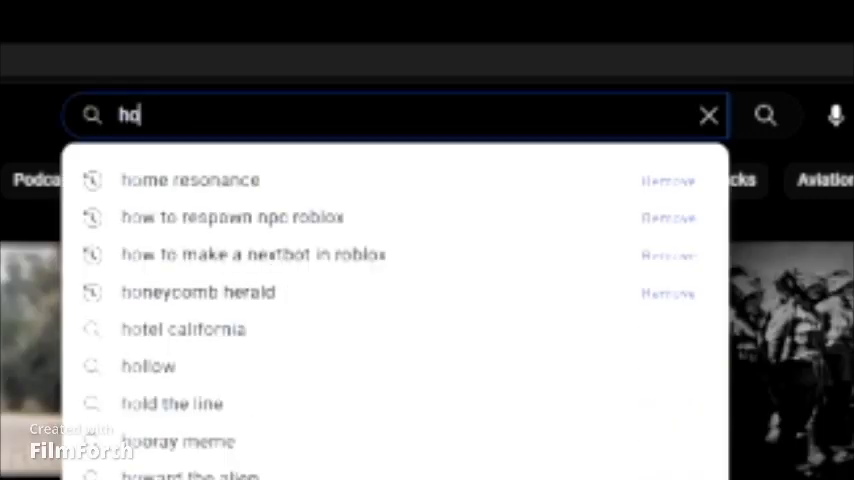
pyautogui.write('how to make')
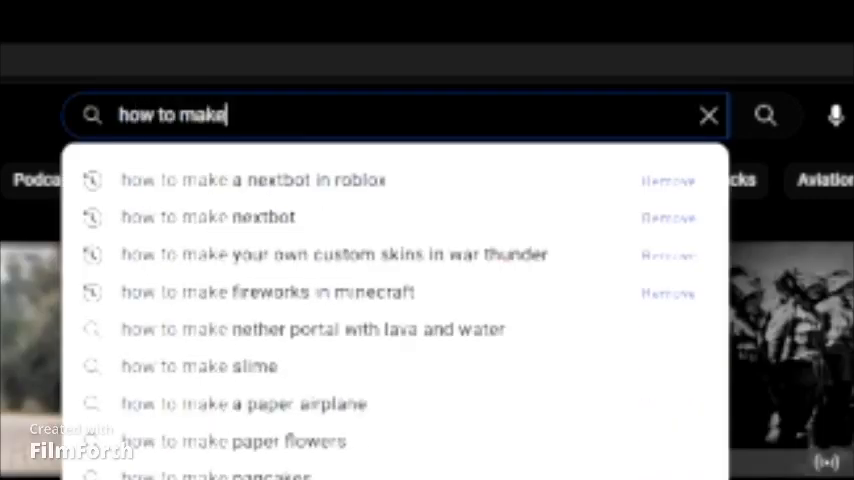